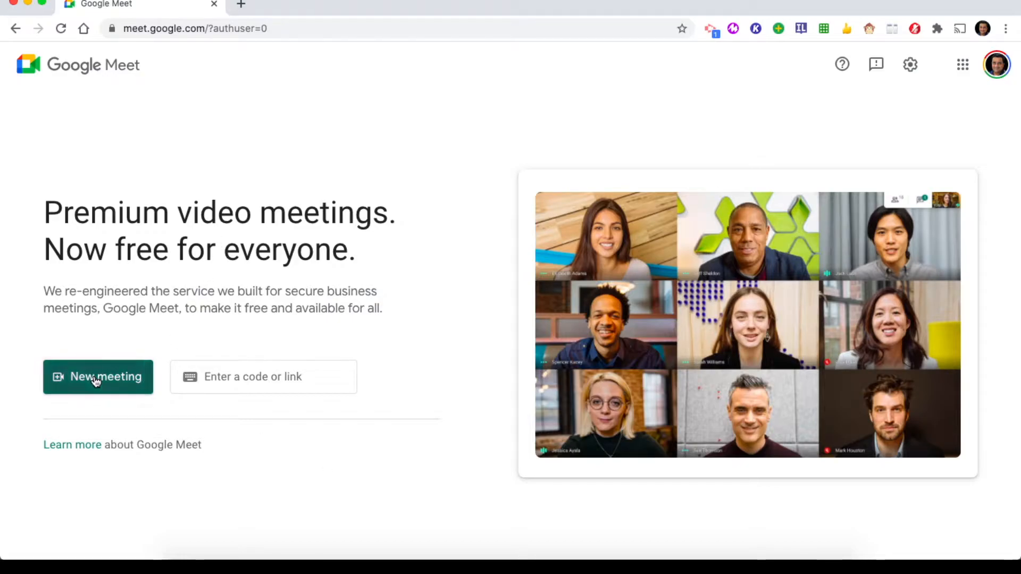
# - Create a new meeting and open its lobby with camera and microphone off
pyautogui.click(98, 377)
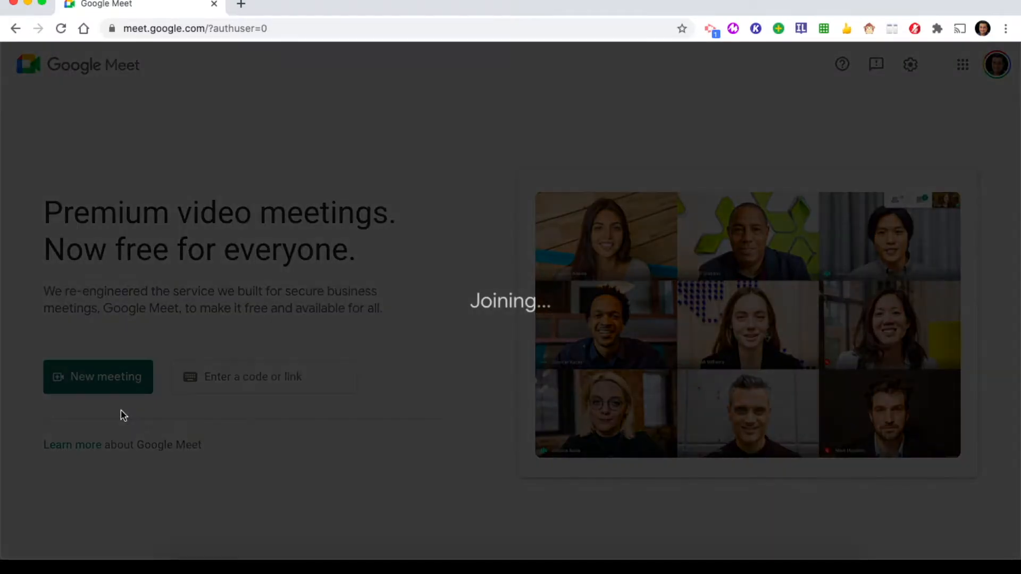
pyautogui.click(98, 377)
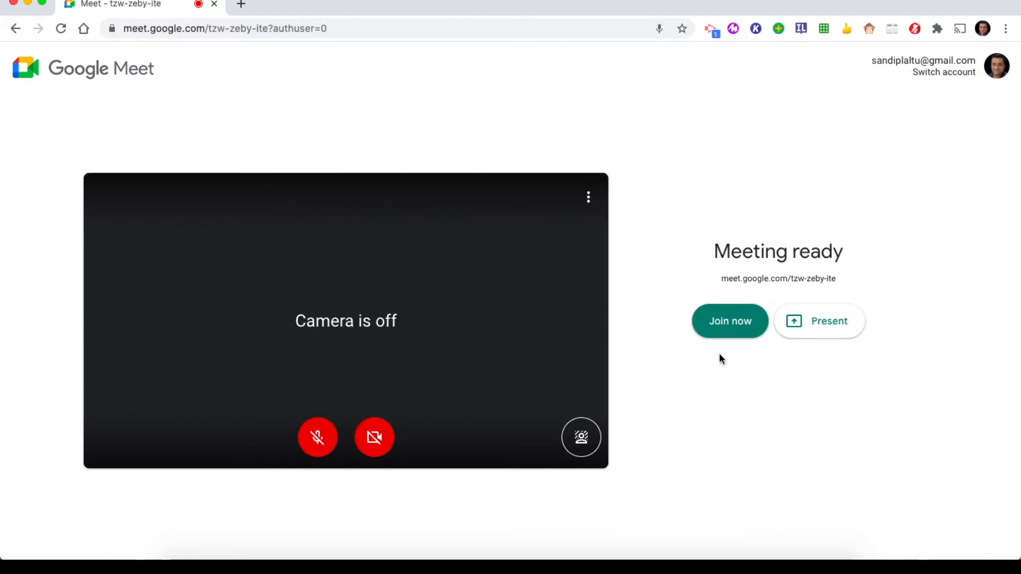
pyautogui.moveTo(729, 328)
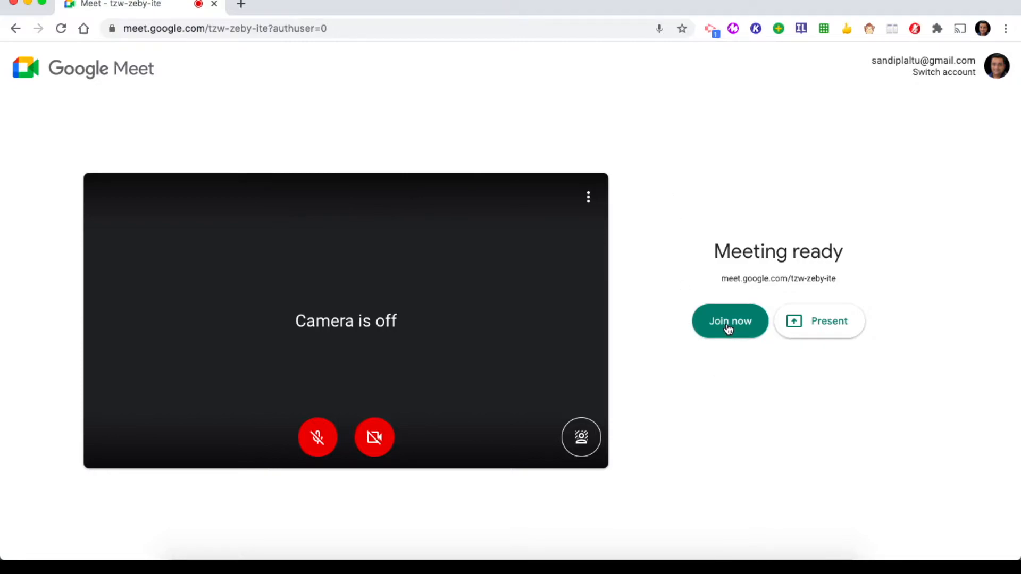
# - Join the call and close the Add others invitation dialog
pyautogui.click(729, 321)
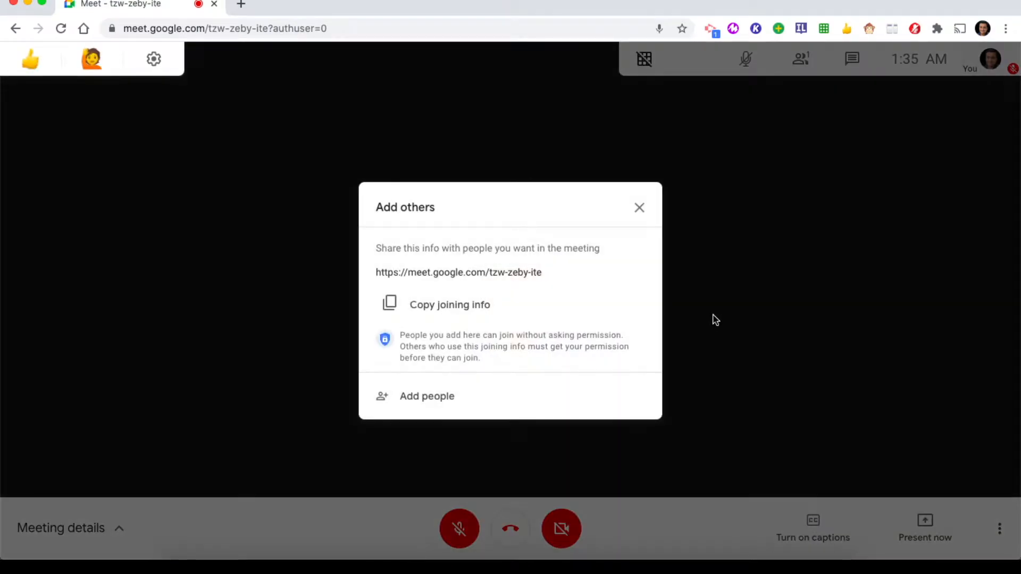
pyautogui.moveTo(639, 207)
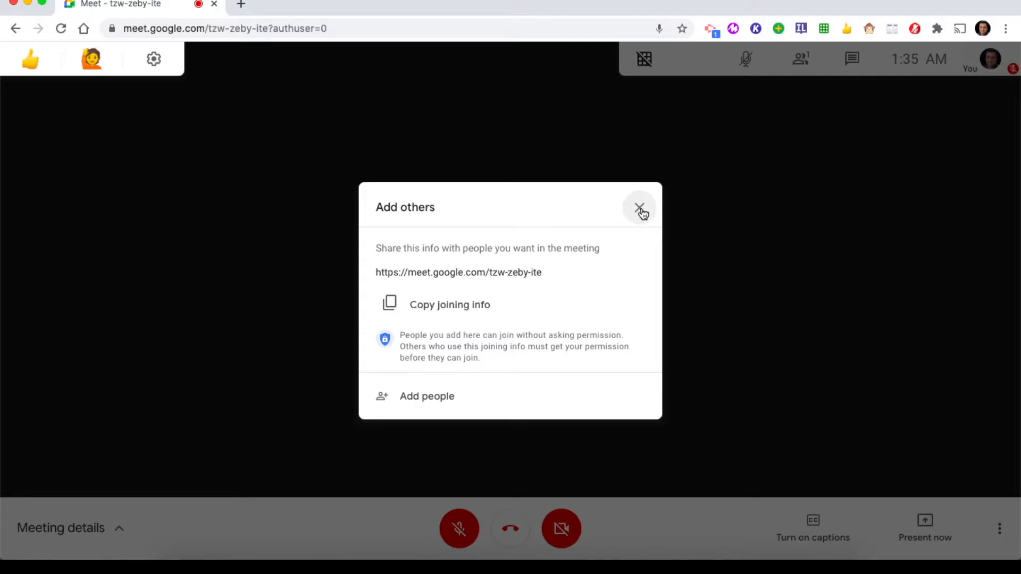
pyautogui.click(641, 209)
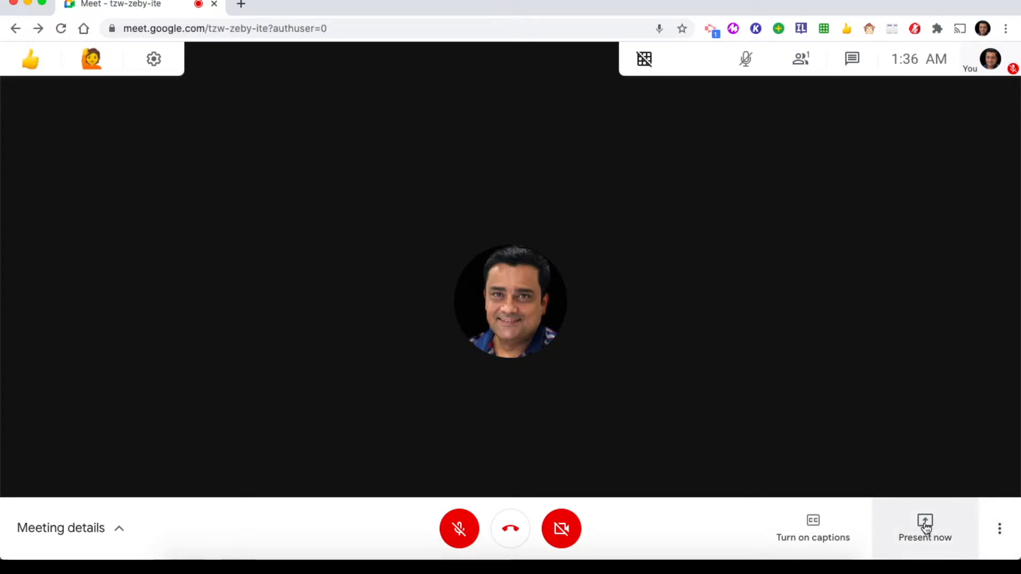
# - Choose to present a single Chrome tab from the Present now menu
pyautogui.click(924, 528)
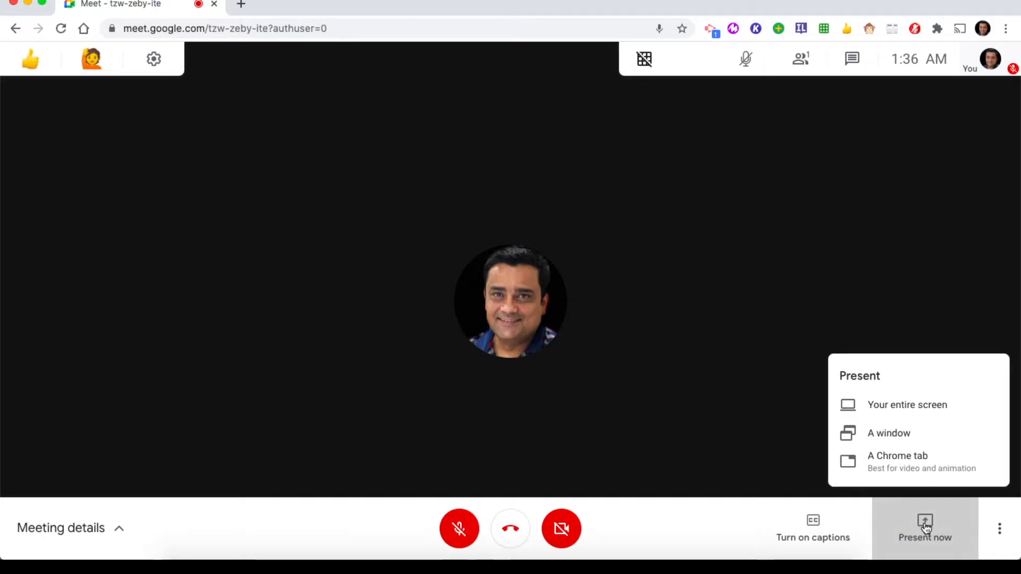
pyautogui.moveTo(888, 422)
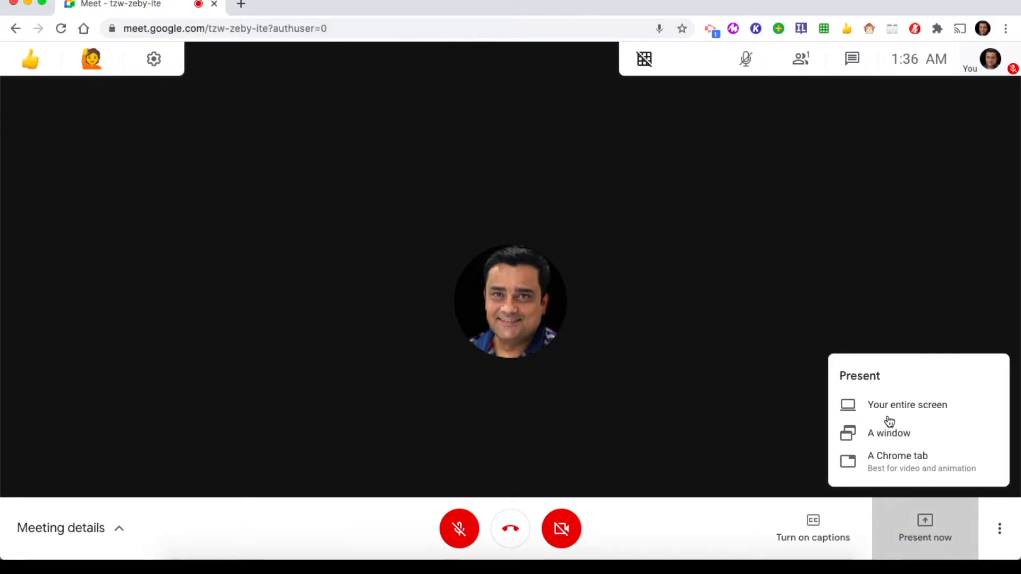
pyautogui.moveTo(888, 433)
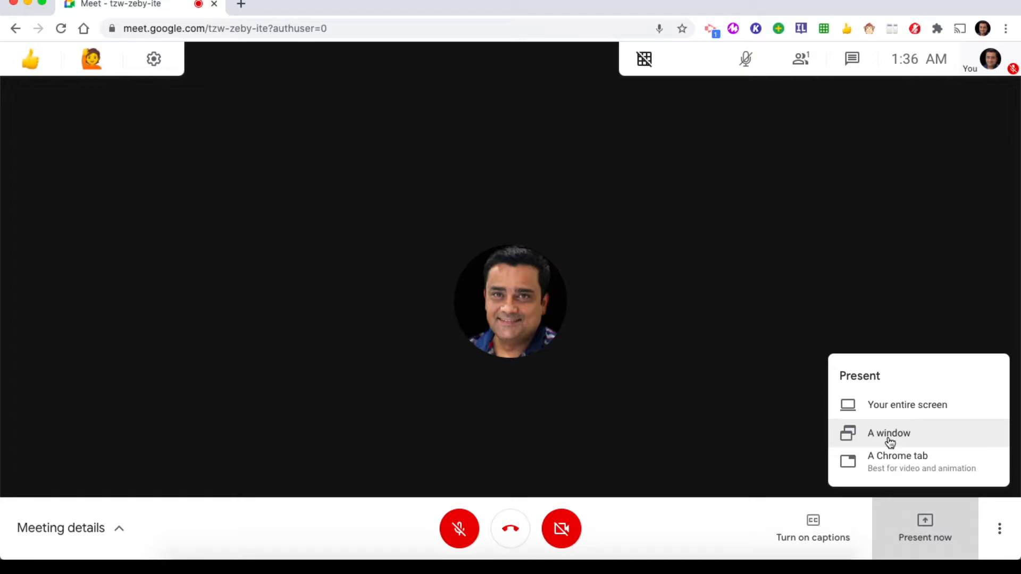
pyautogui.moveTo(912, 462)
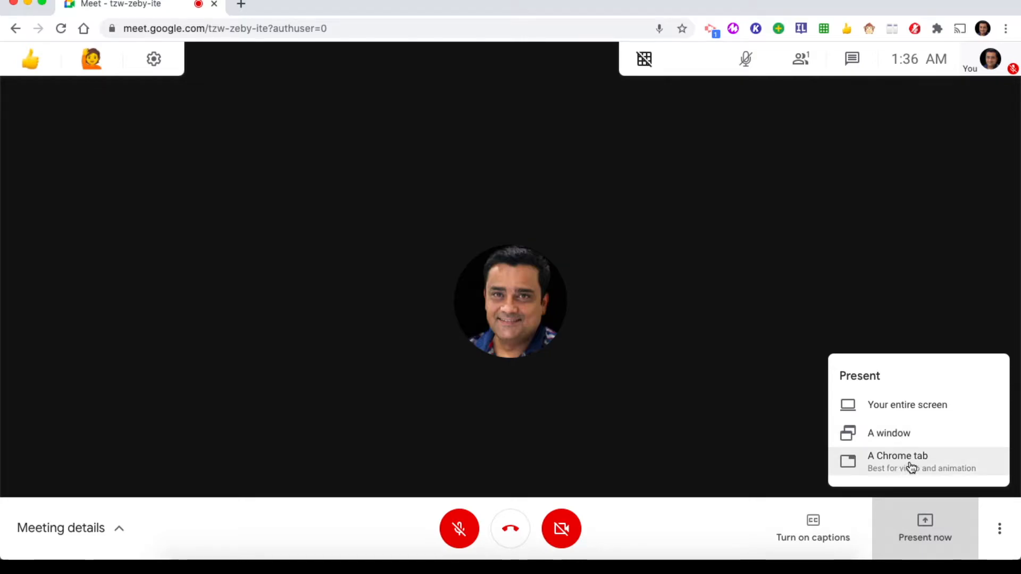
pyautogui.moveTo(907, 404)
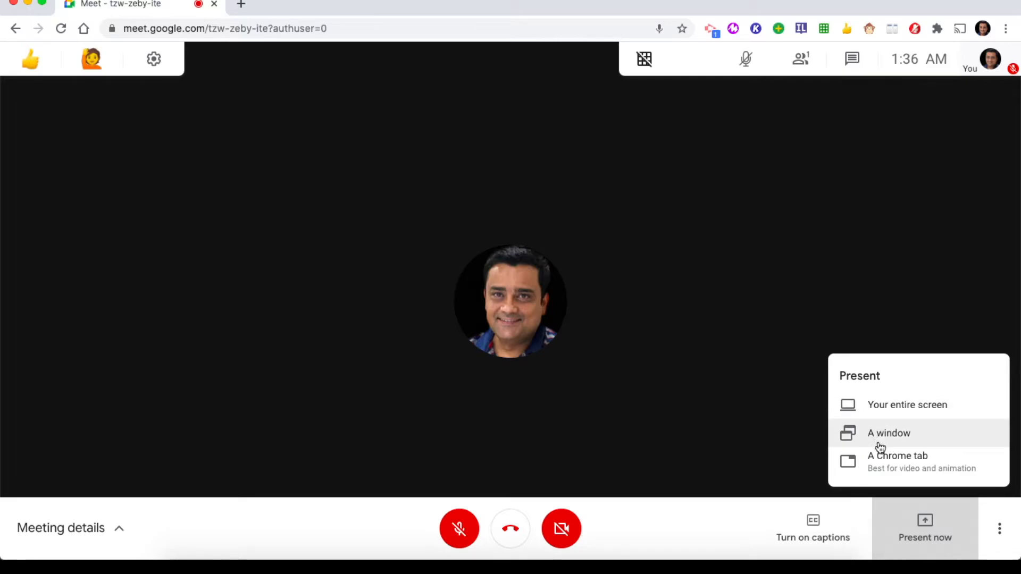
pyautogui.moveTo(888, 404)
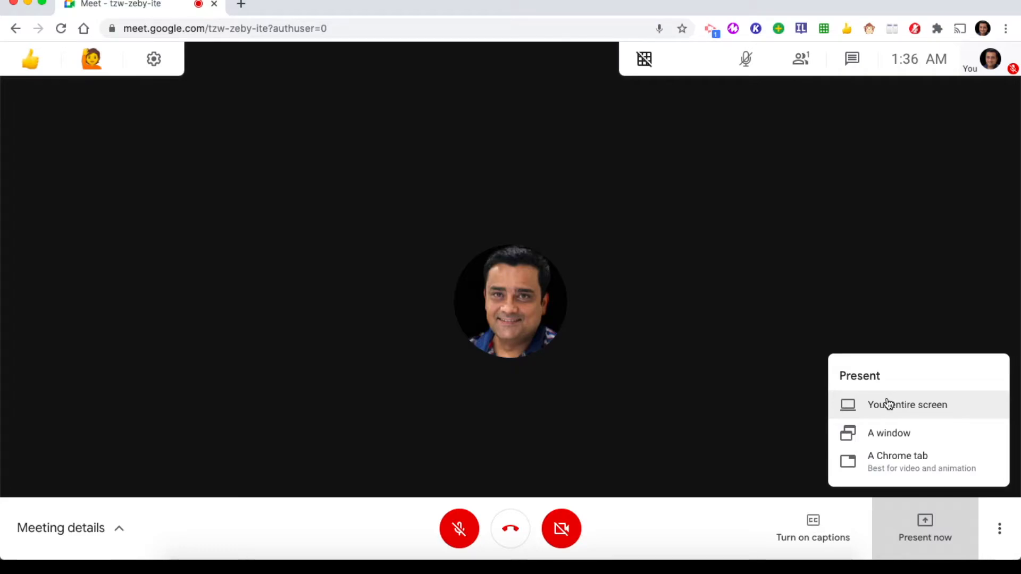
pyautogui.moveTo(925, 418)
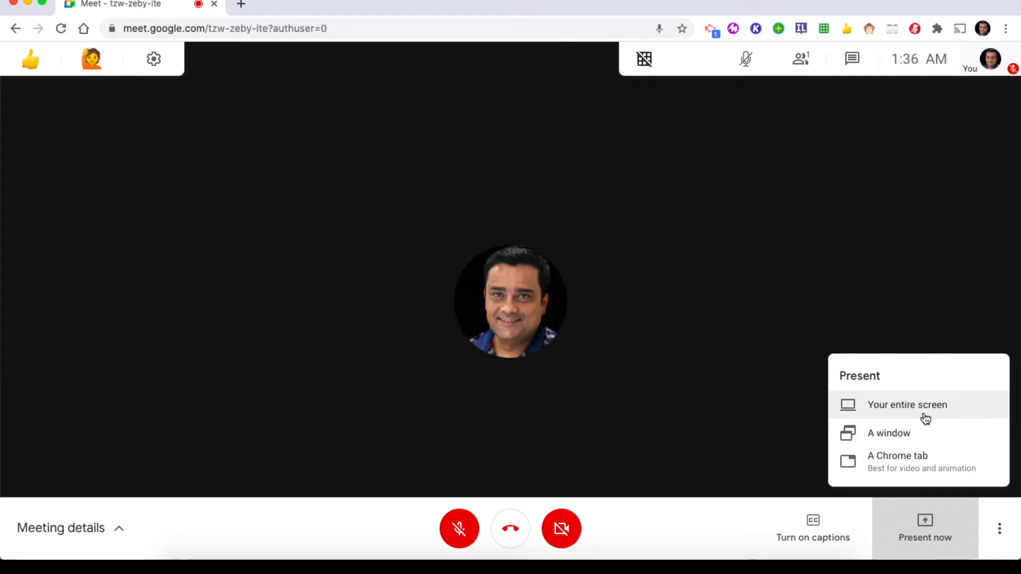
pyautogui.moveTo(959, 410)
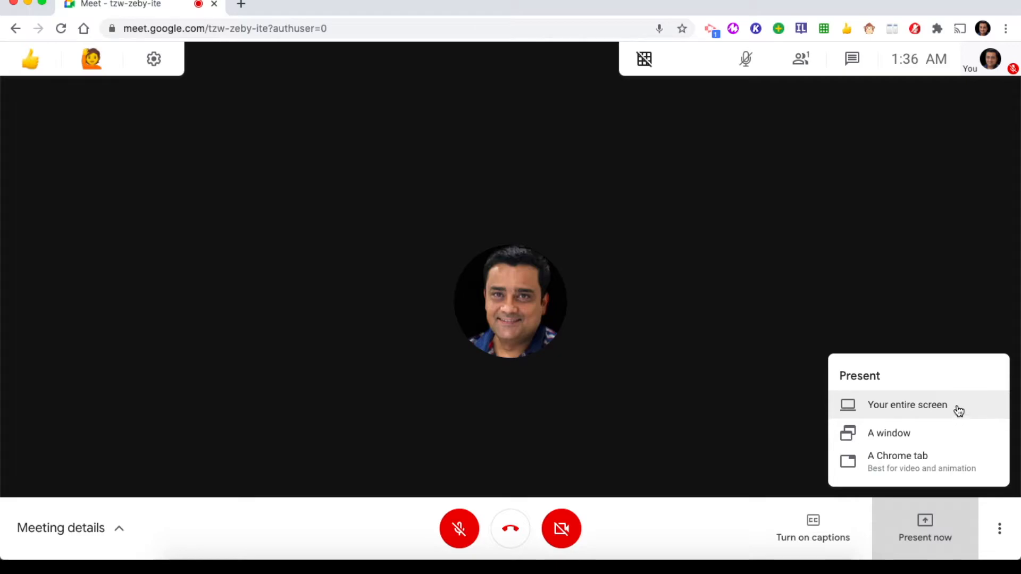
pyautogui.moveTo(888, 433)
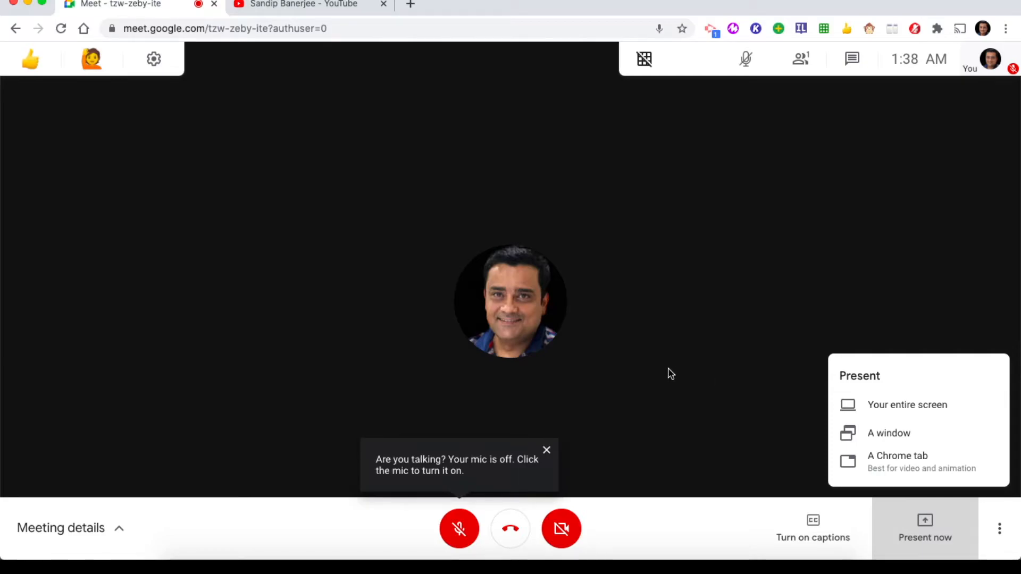
pyautogui.moveTo(898, 462)
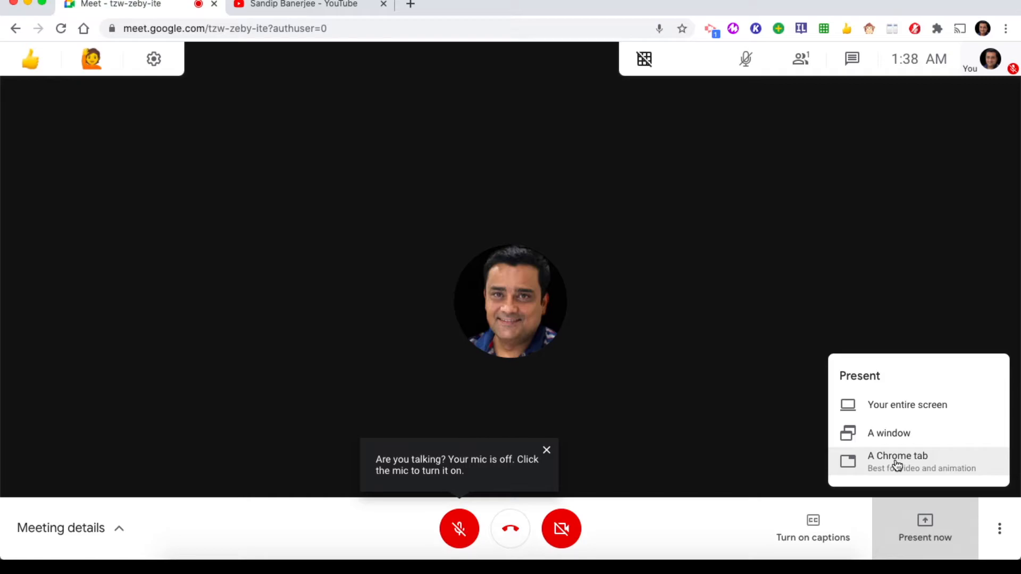
pyautogui.click(546, 450)
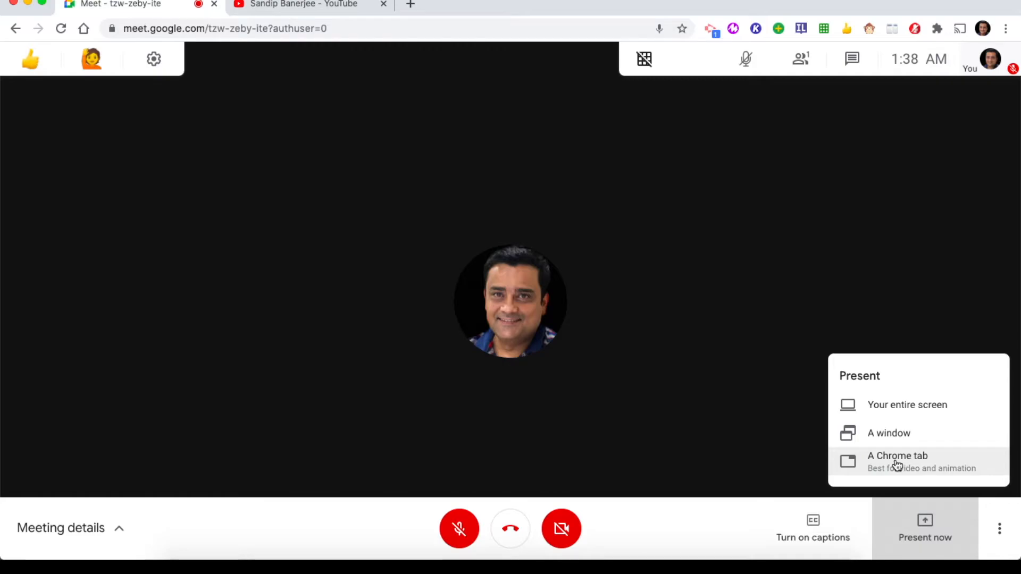
pyautogui.moveTo(271, 18)
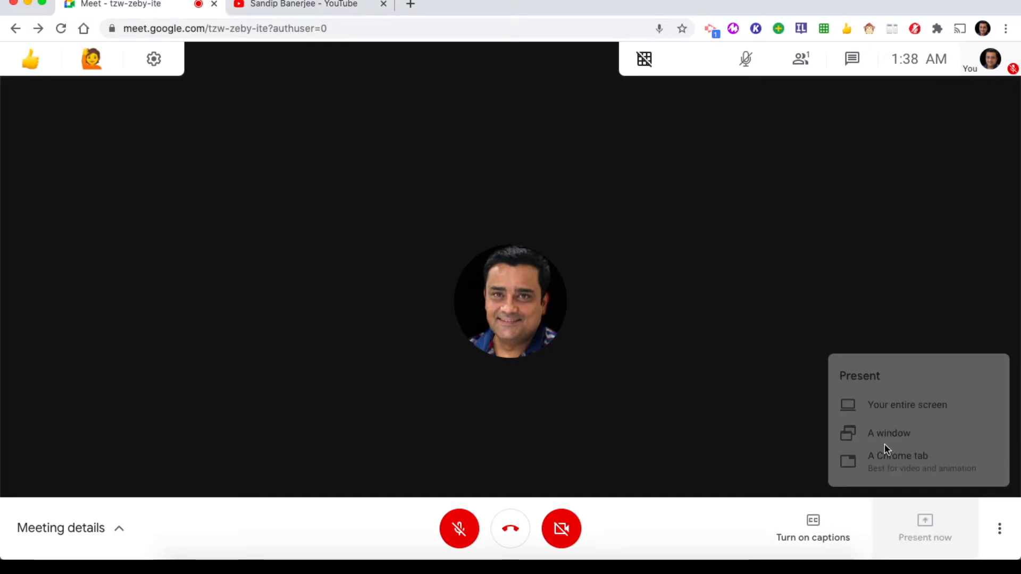
# - Select the YouTube tab with Share audio ticked and start sharing it
pyautogui.click(897, 456)
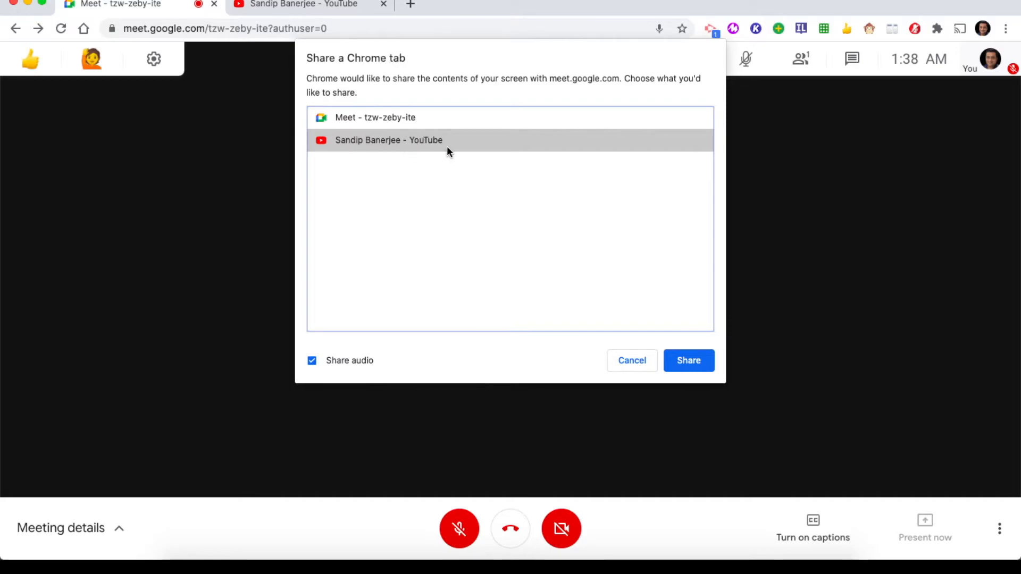
pyautogui.moveTo(469, 148)
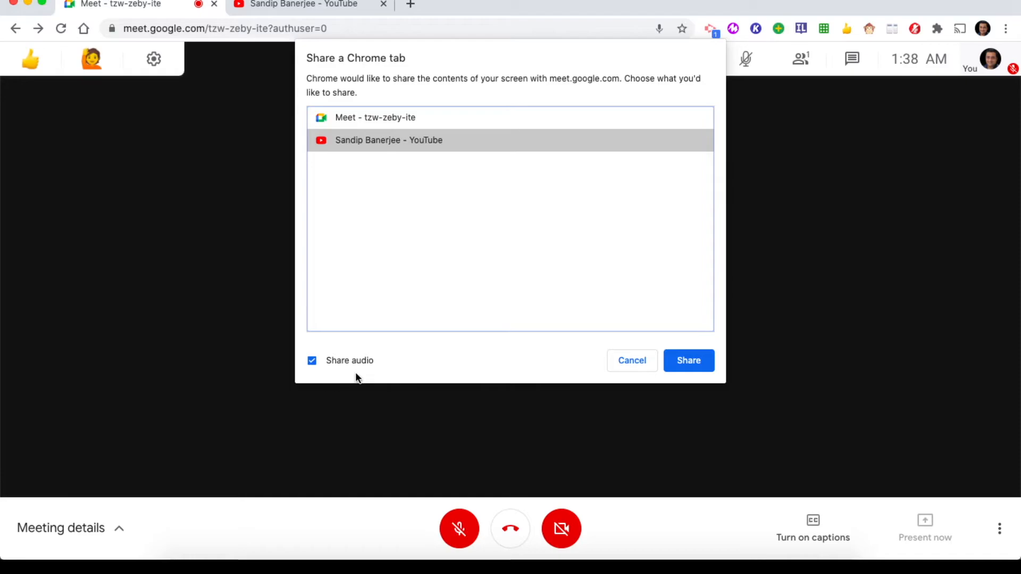
pyautogui.moveTo(358, 371)
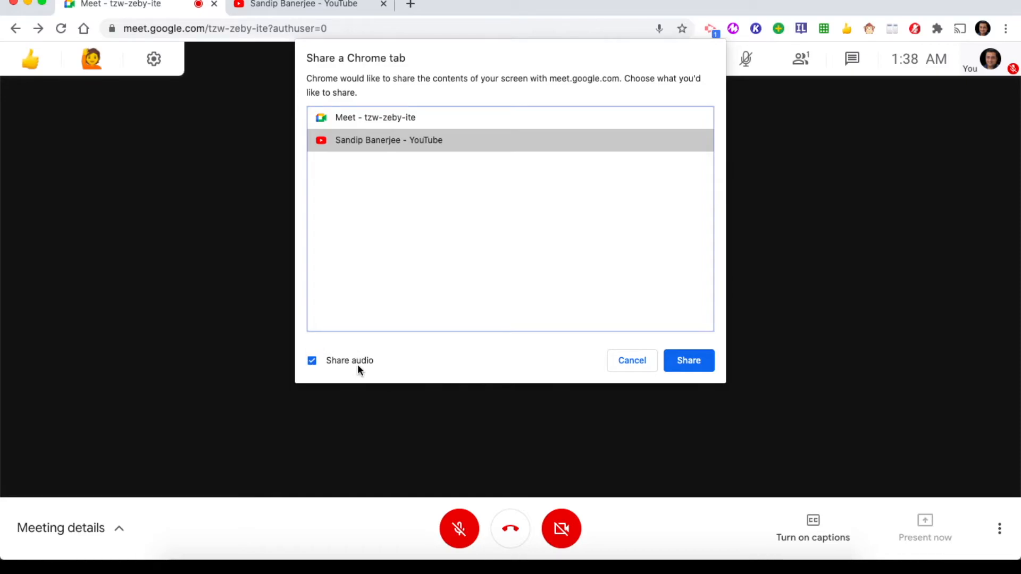
pyautogui.moveTo(272, 302)
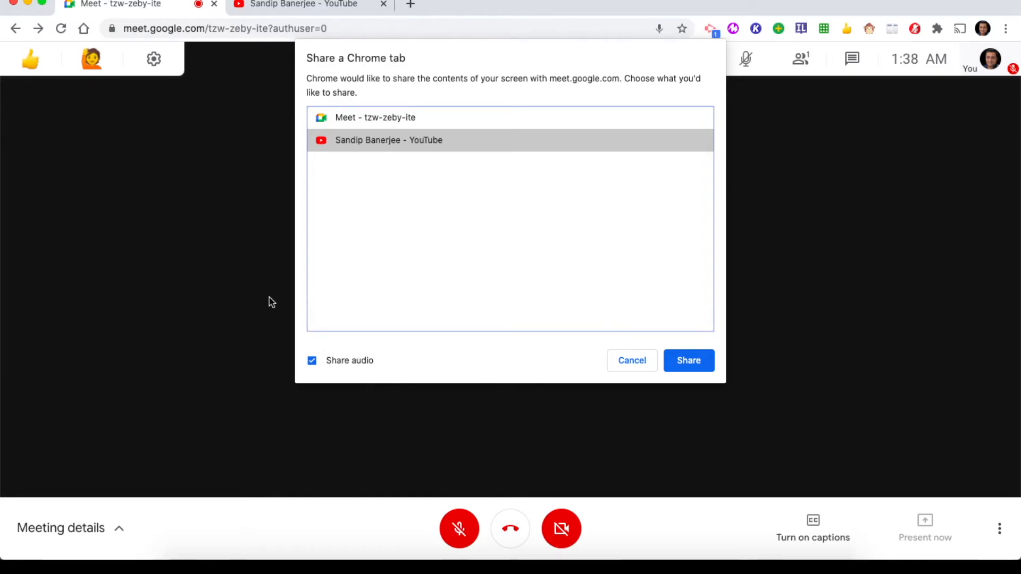
pyautogui.moveTo(354, 339)
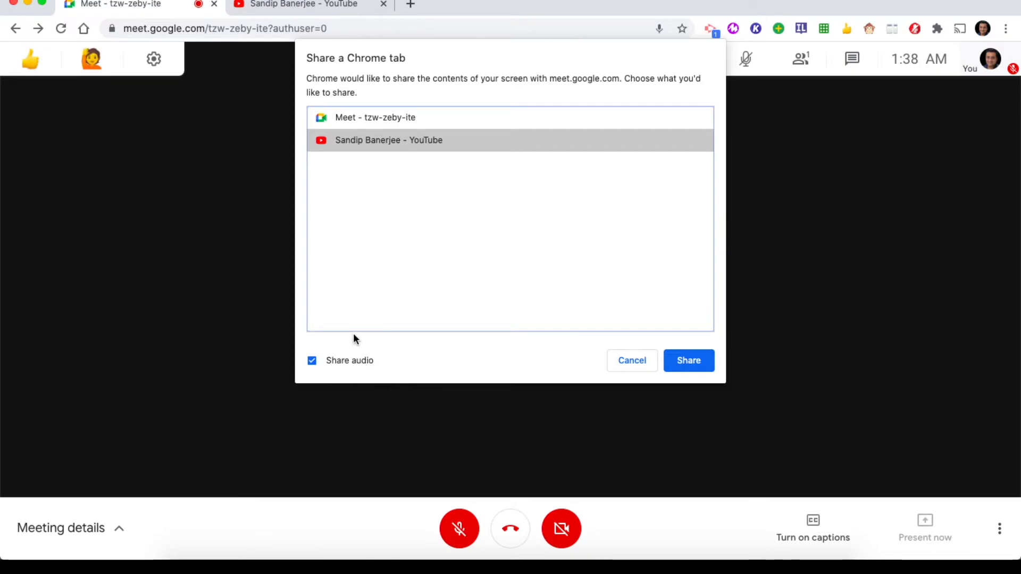
pyautogui.moveTo(586, 391)
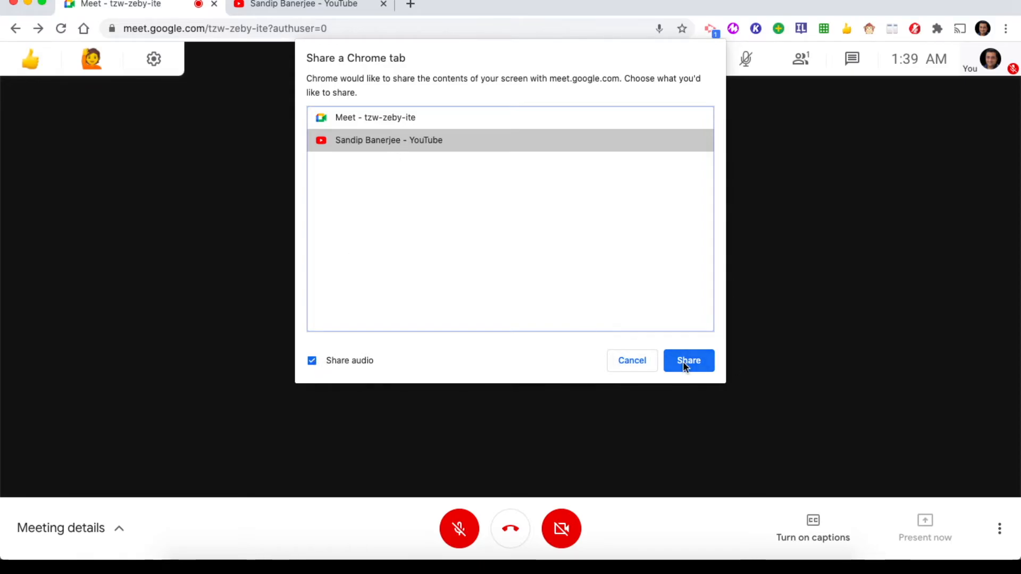
pyautogui.click(687, 361)
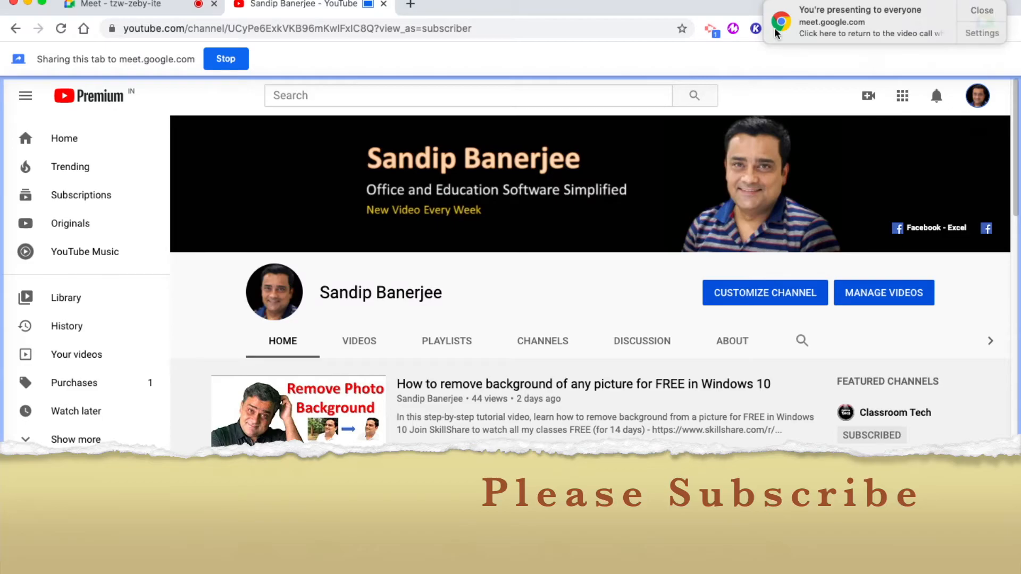
pyautogui.moveTo(881, 67)
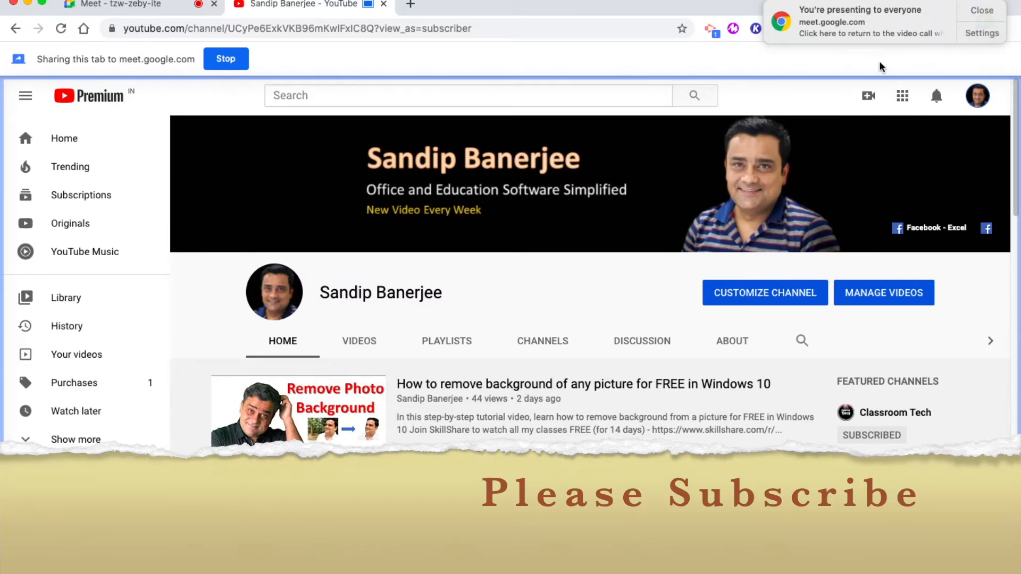
# - Dismiss the presenting notice and play 'How to remove background of any picture for FREE in Windows 10'
pyautogui.click(982, 9)
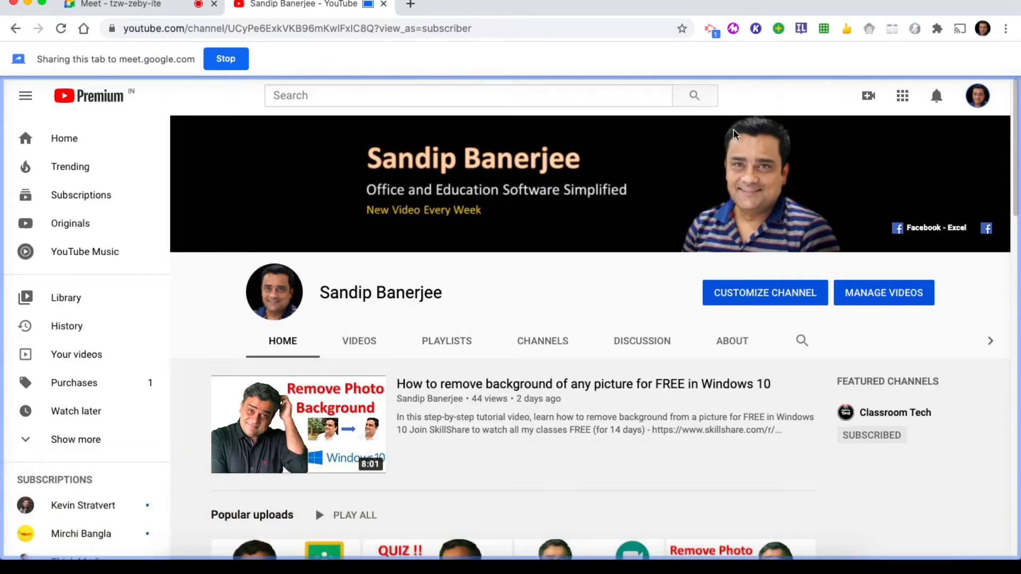
pyautogui.moveTo(936, 300)
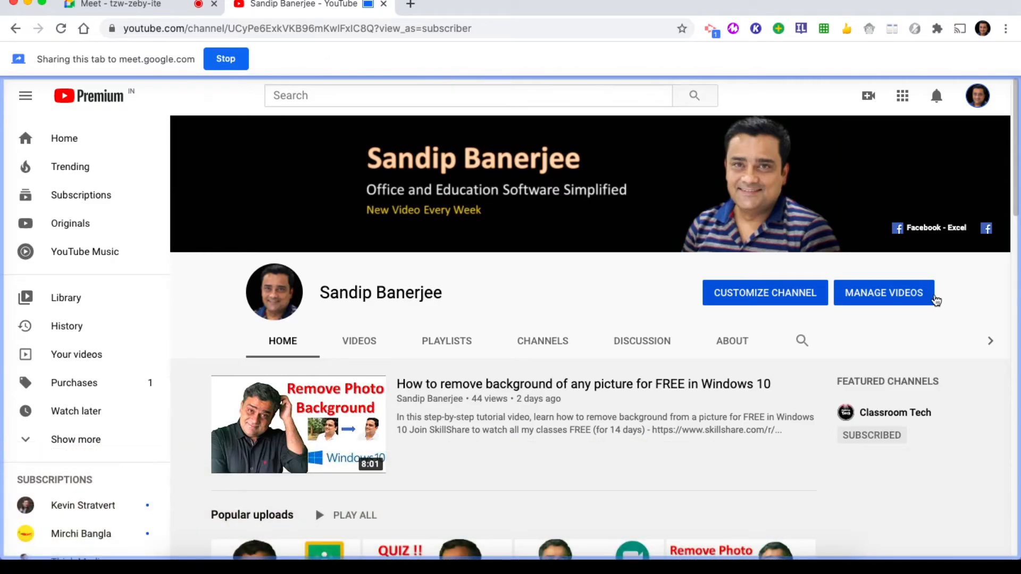
pyautogui.moveTo(402, 521)
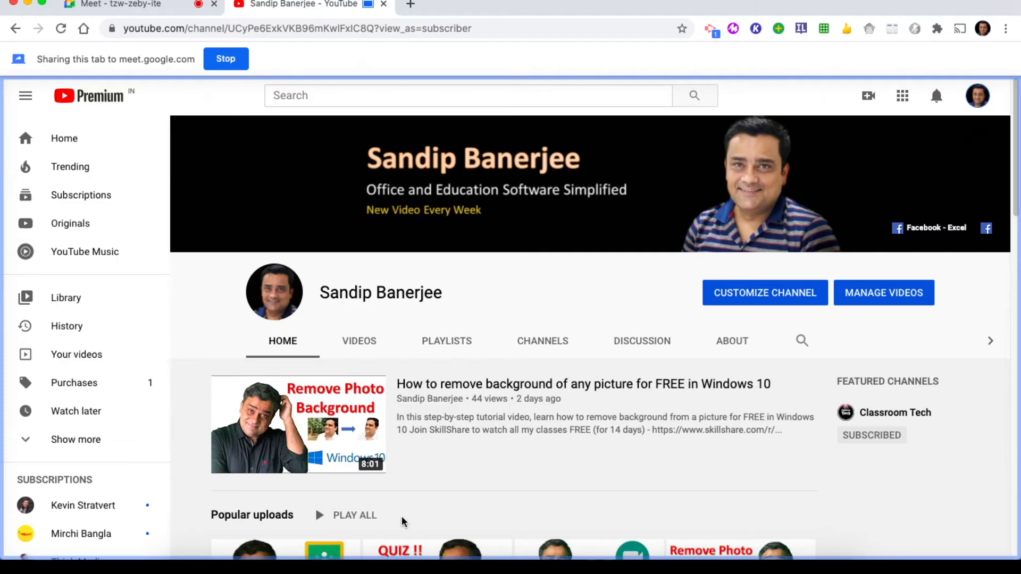
pyautogui.moveTo(630, 62)
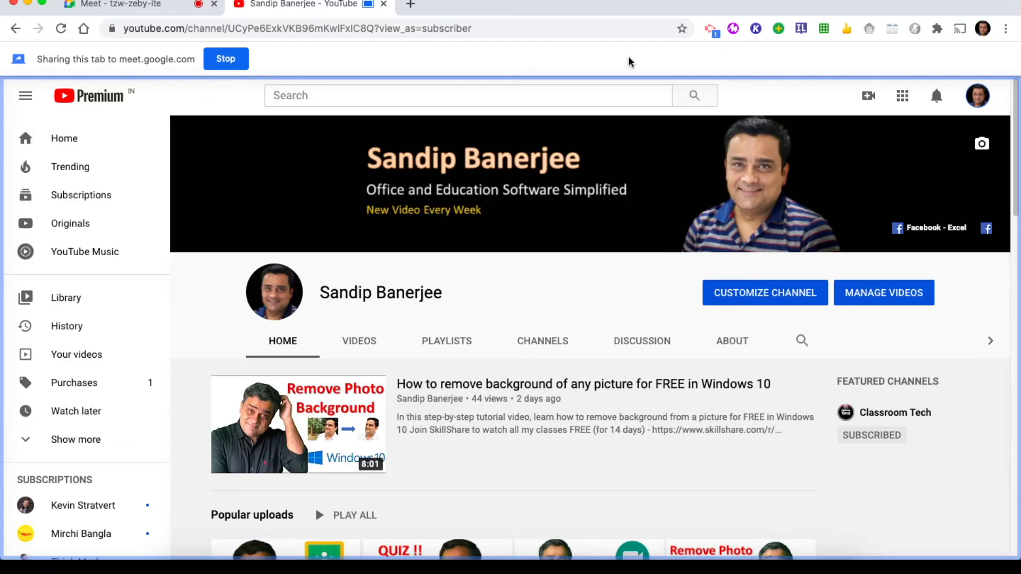
pyautogui.moveTo(398, 67)
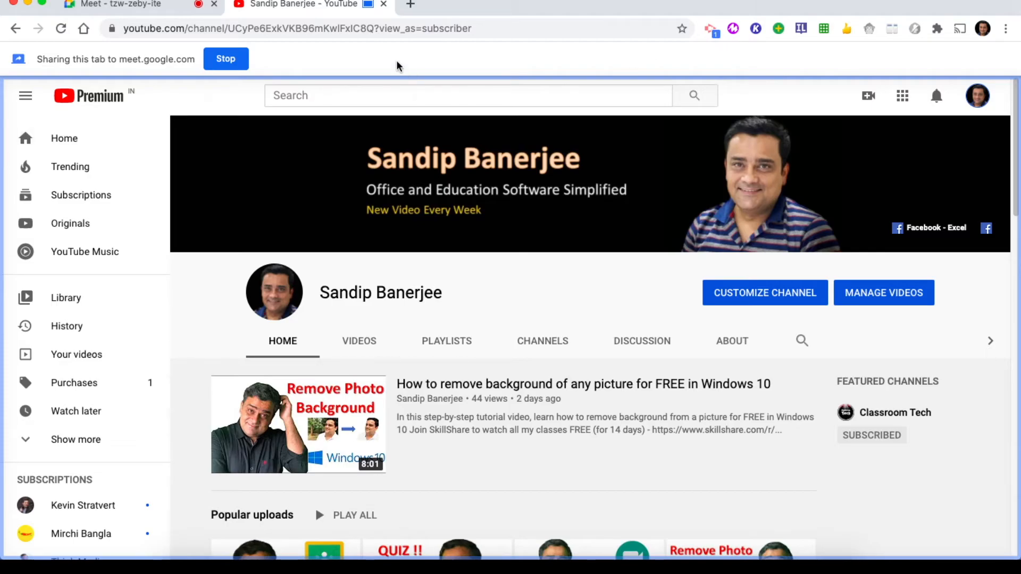
pyautogui.moveTo(46, 69)
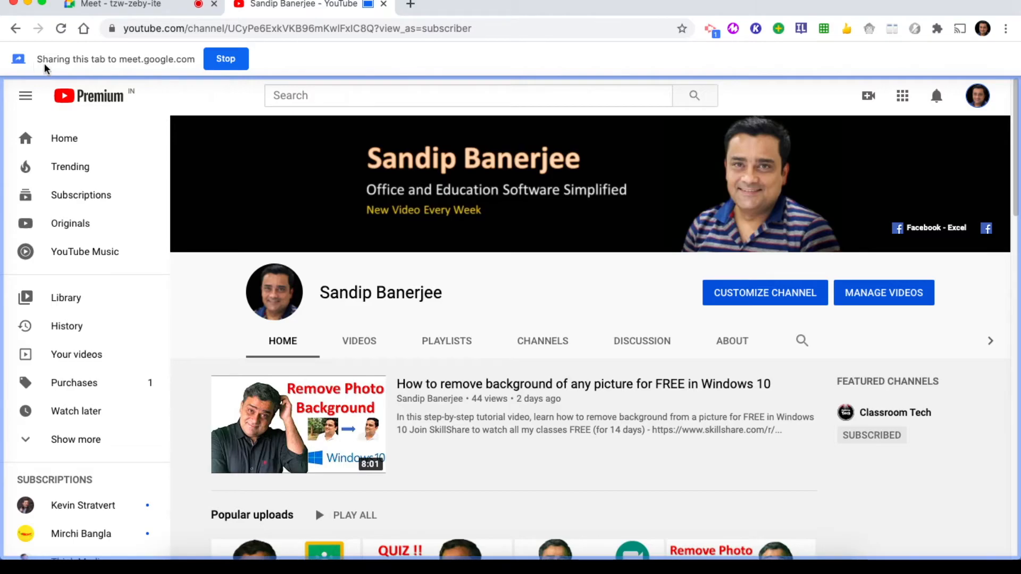
pyautogui.moveTo(168, 72)
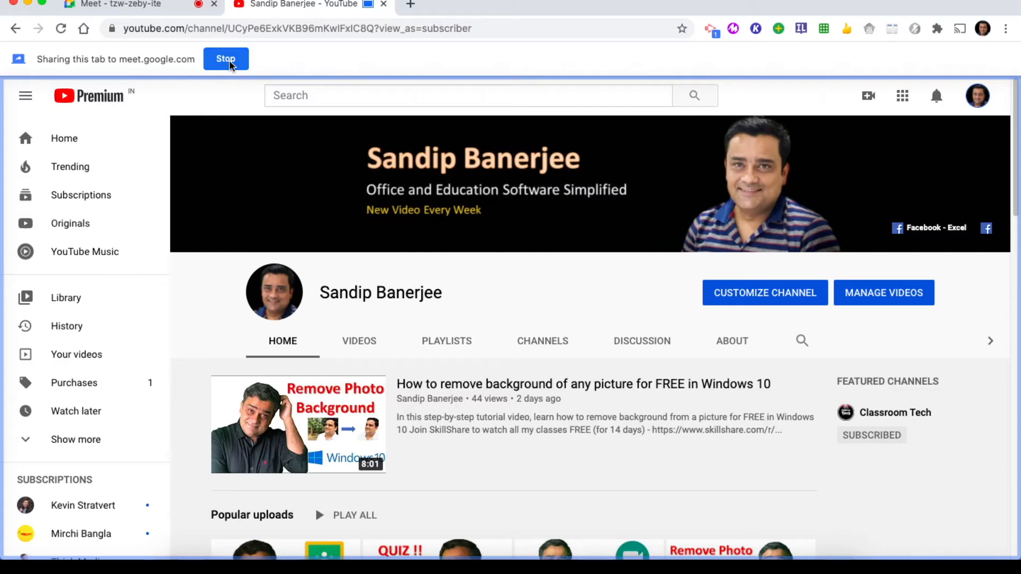
pyautogui.moveTo(485, 114)
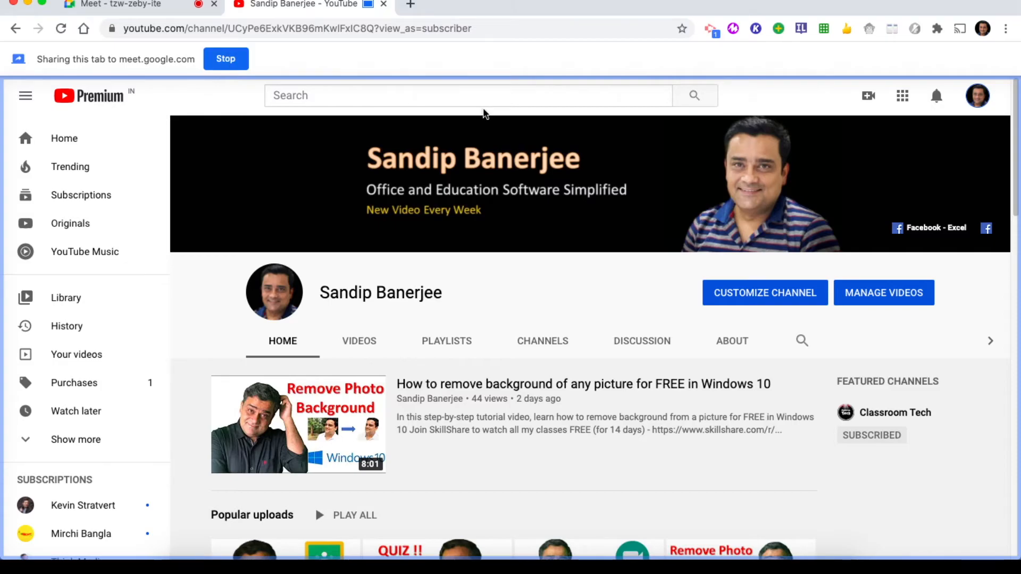
pyautogui.moveTo(486, 137)
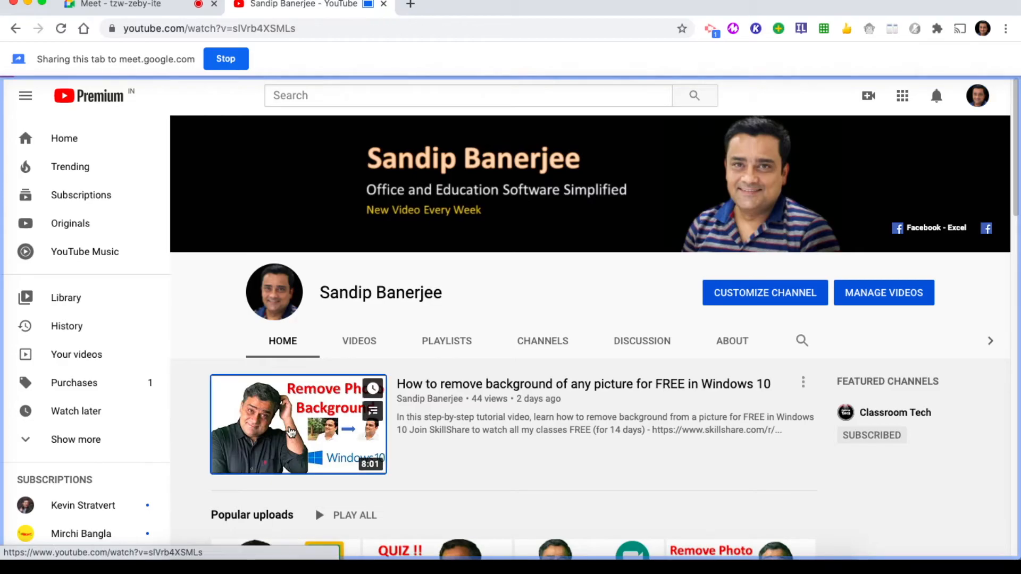
pyautogui.click(299, 424)
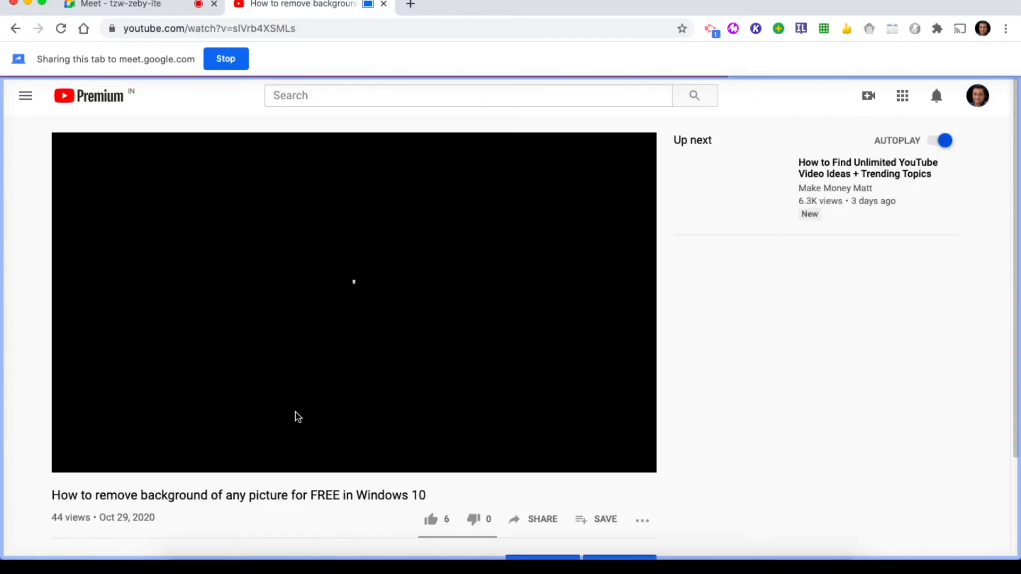